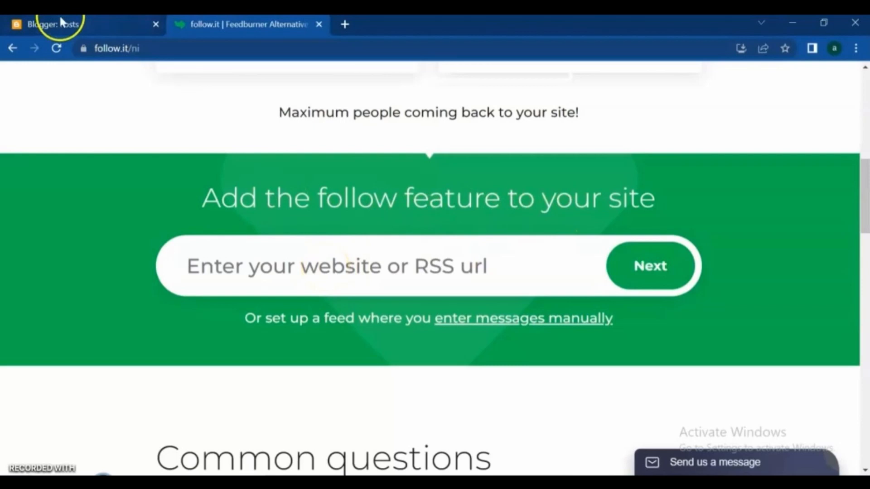
Submit the pasted blog URL so follow.it detects its posts RSS feed.
right_click(87, 420)
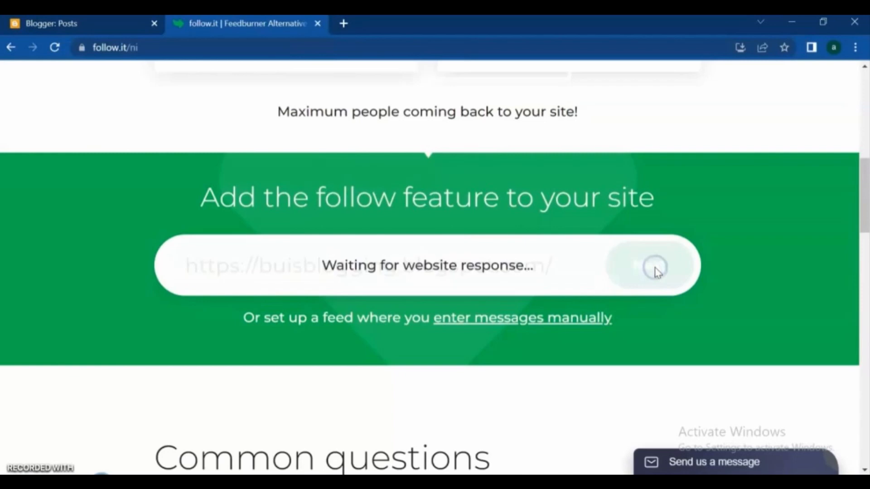
left_click(654, 266)
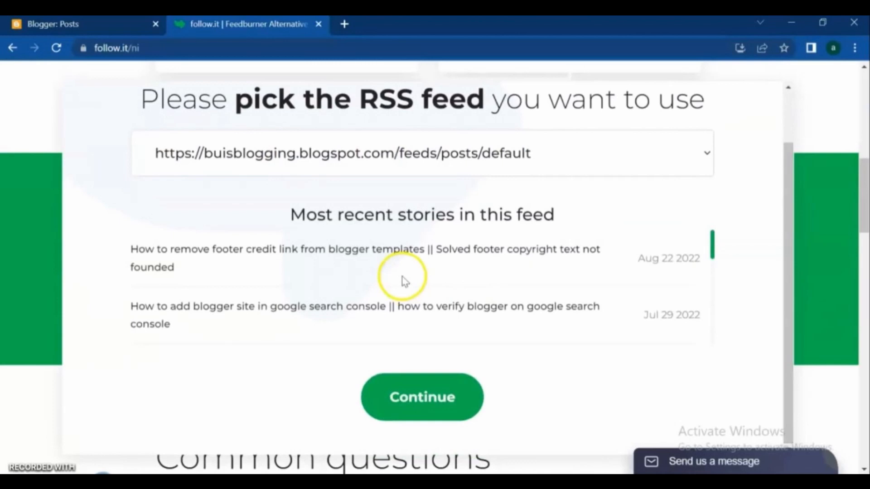
left_click(422, 397)
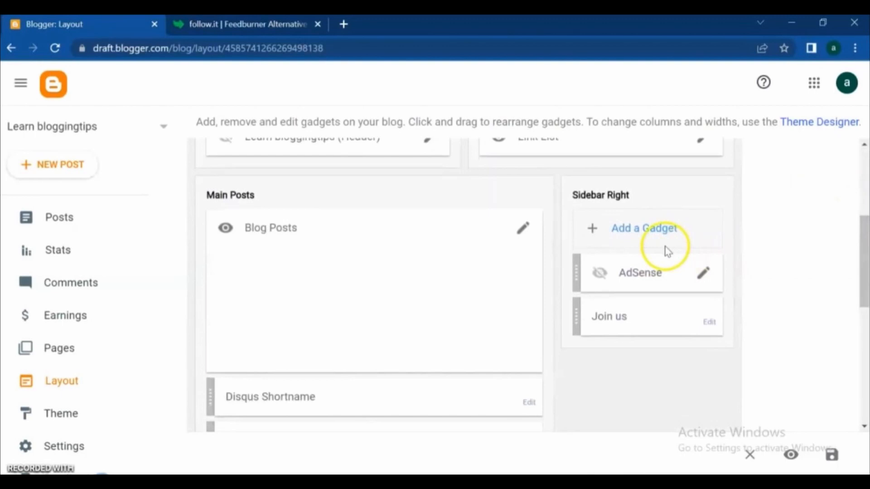
Start adding a gadget to the Sidebar Right section of the layout.
left_click(644, 228)
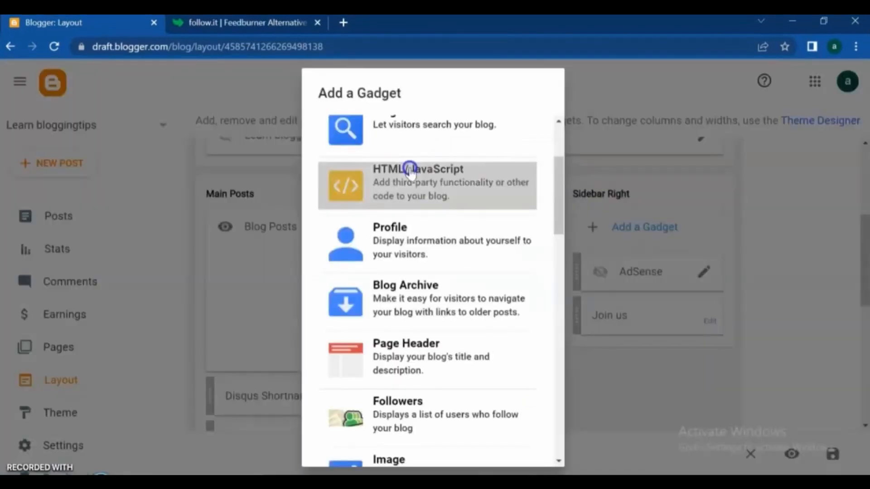